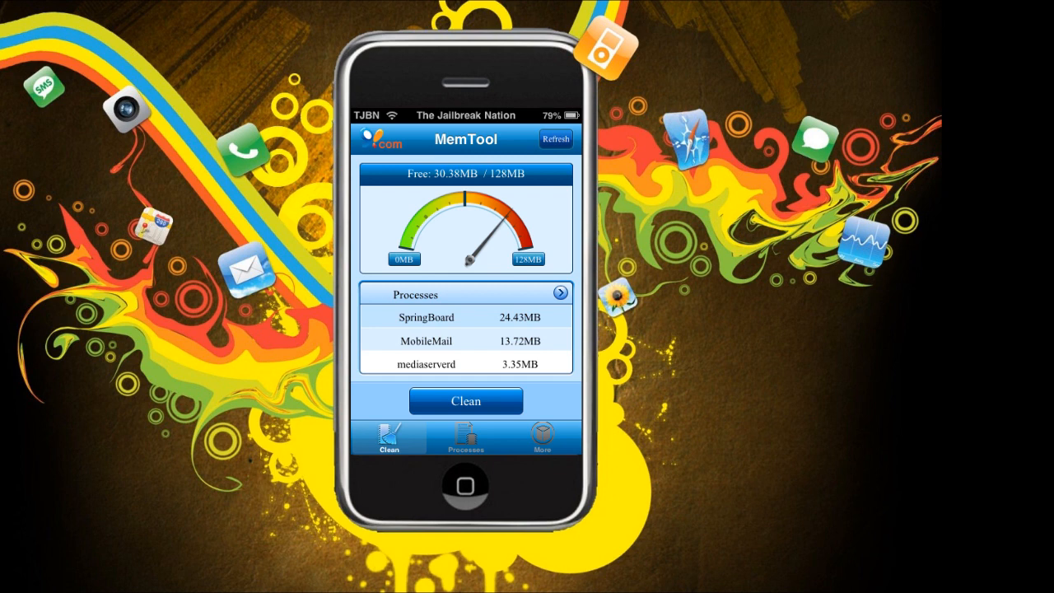
Run Clean, confirm the Free Memory? prompt, and dismiss the Freed 5MB alert.
{"action": "left_click", "coordinate": [466, 400]}
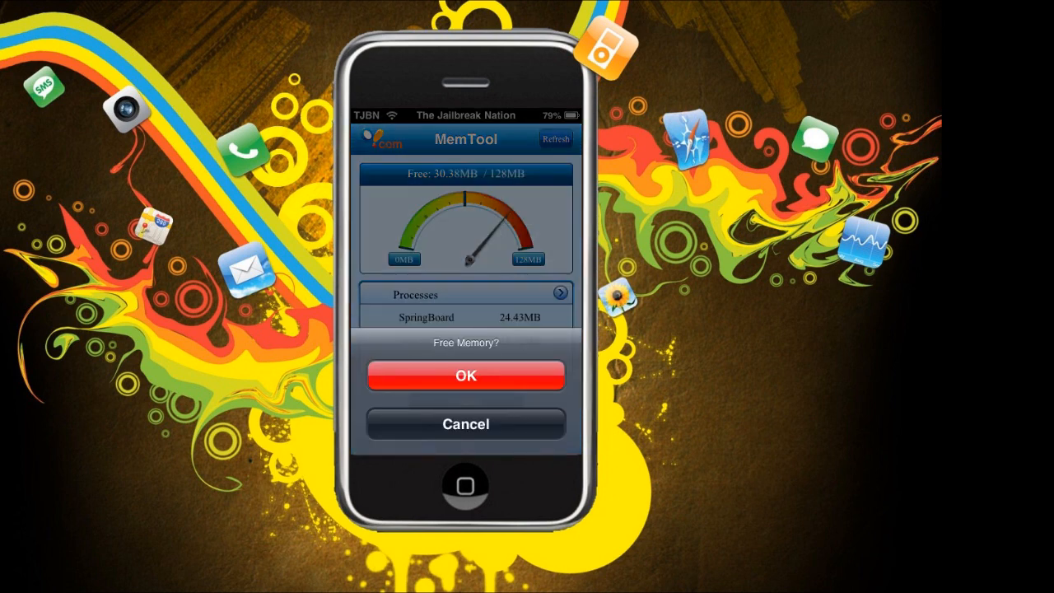
{"action": "left_click", "coordinate": [467, 376]}
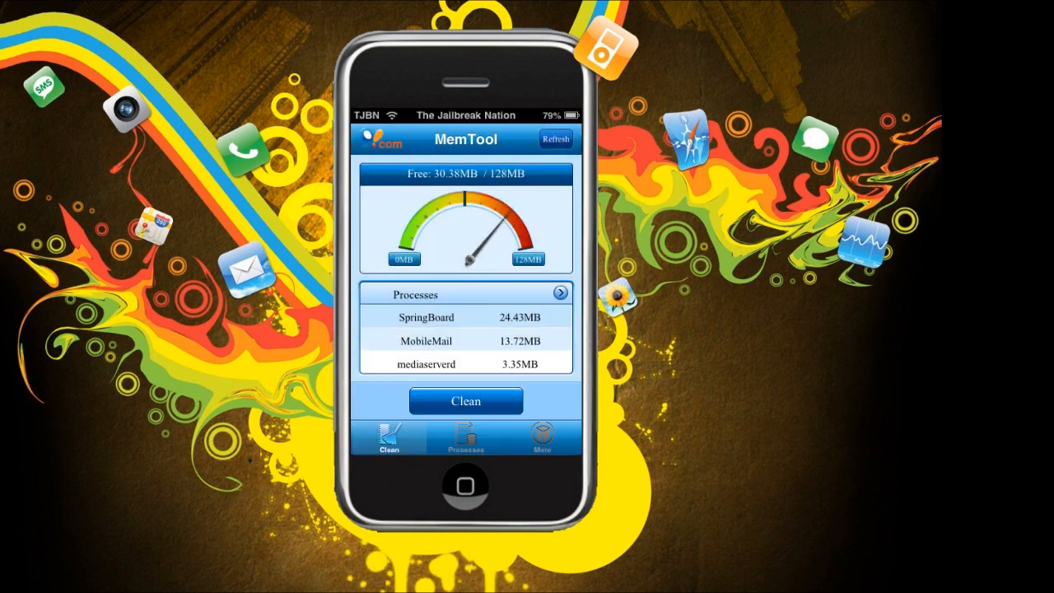
{"action": "left_click", "coordinate": [466, 401]}
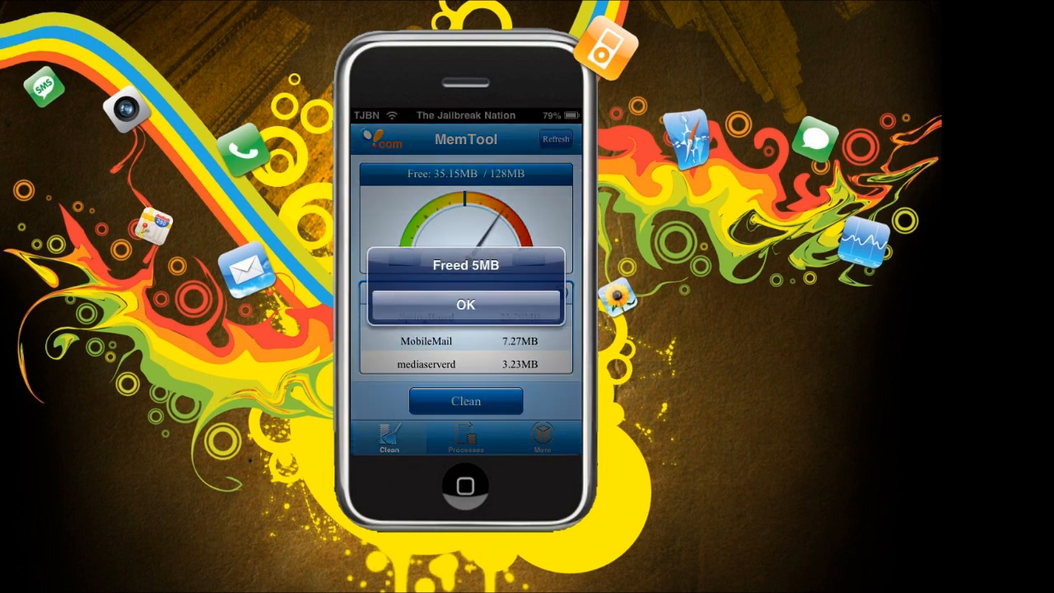
{"action": "left_click", "coordinate": [465, 305]}
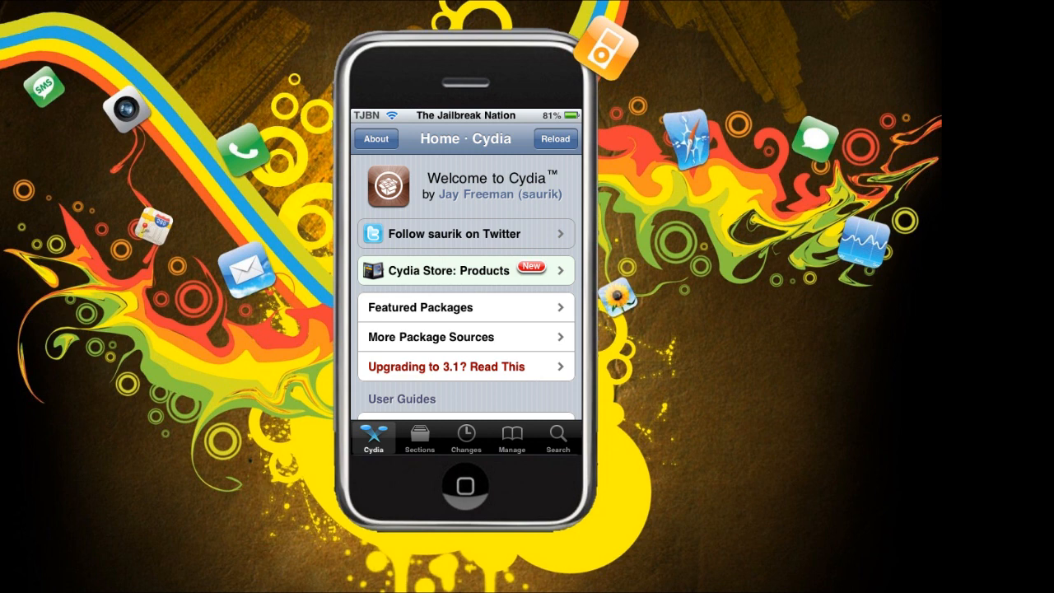
Go to Cydia's Search and focus the Package Names & Descriptions field.
{"action": "left_click", "coordinate": [557, 438]}
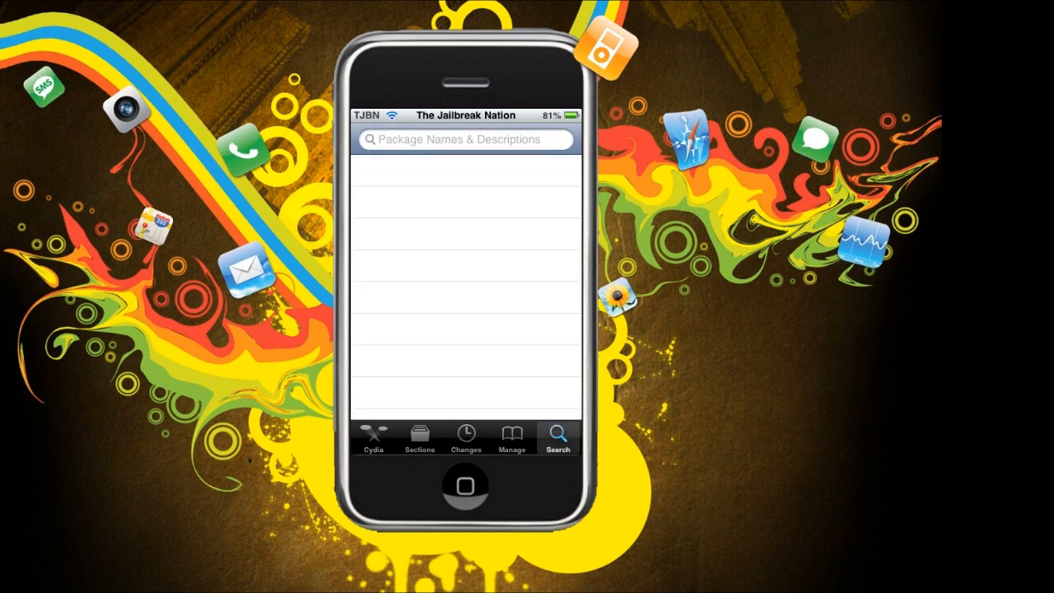
{"action": "left_click", "coordinate": [465, 138]}
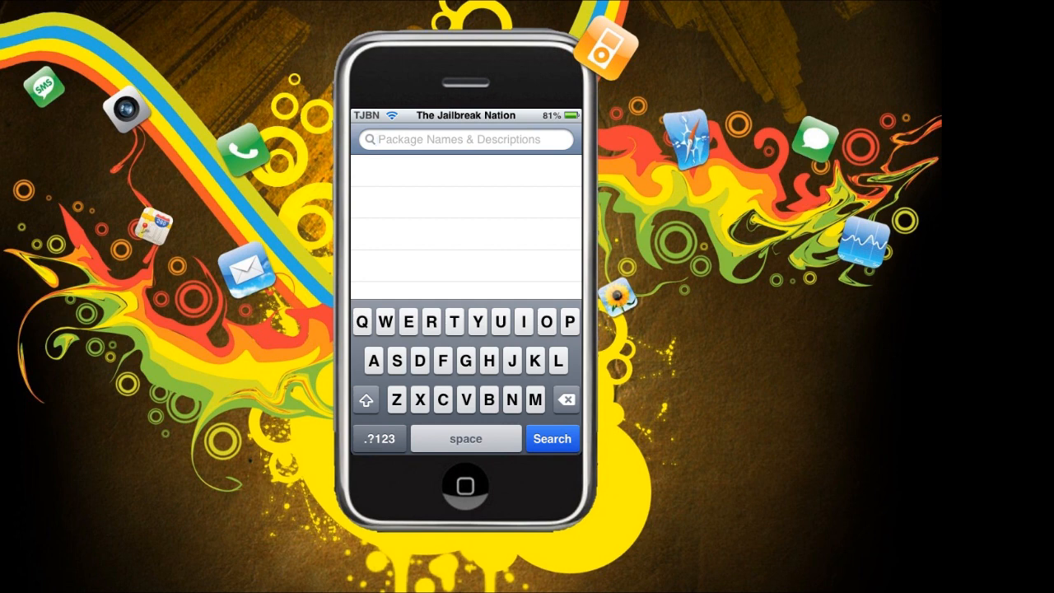